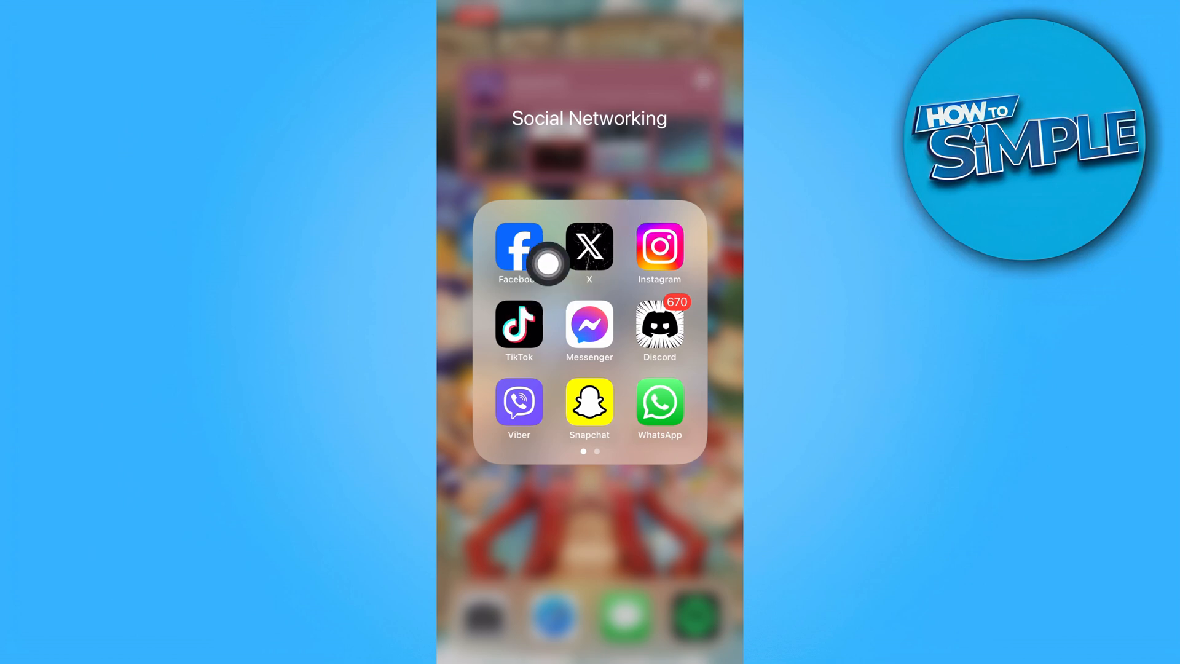
mouse_move(567, 374)
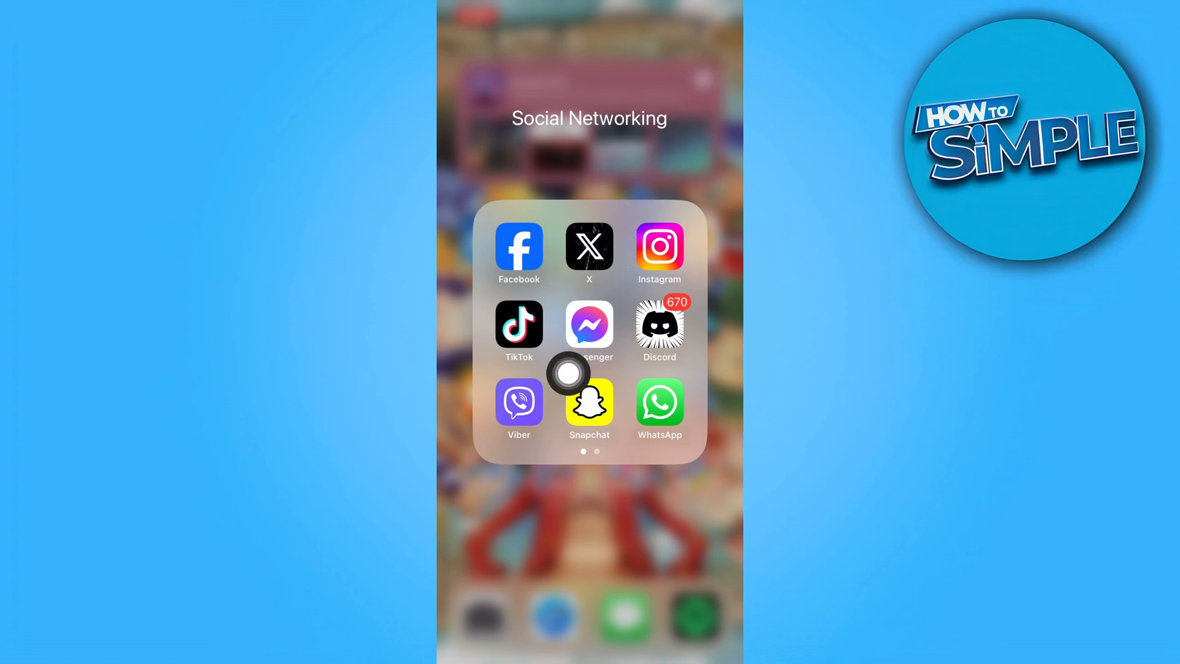
mouse_move(713, 116)
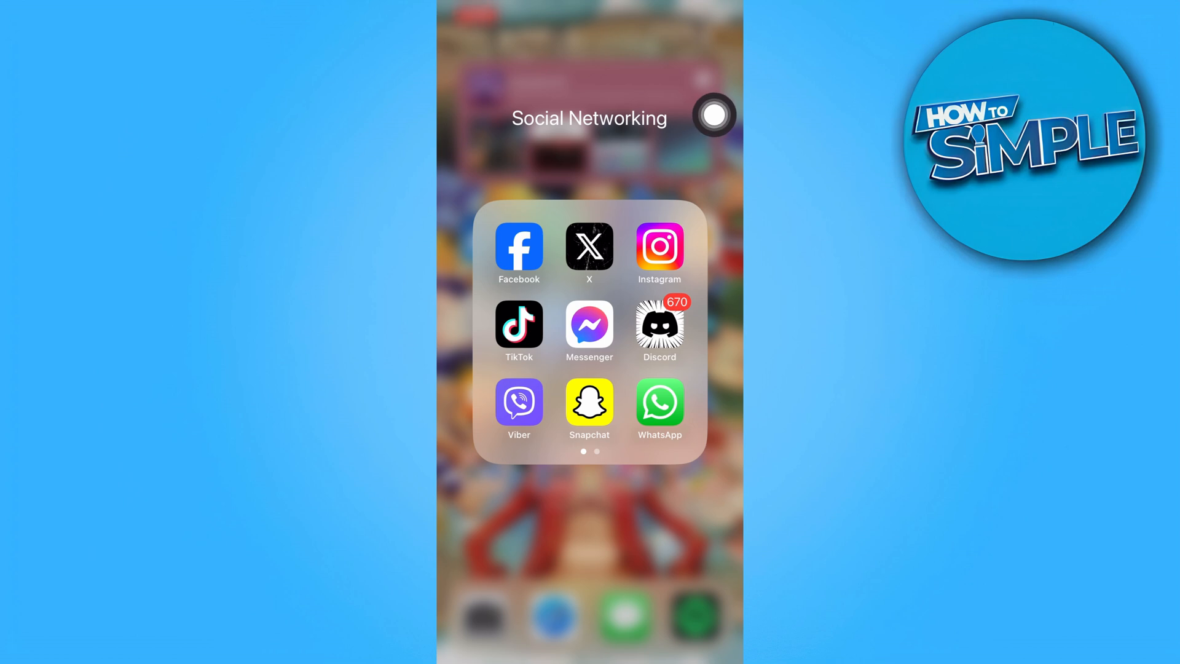
Long-press TikTok in the Social Networking folder to show its quick actions
click(518, 325)
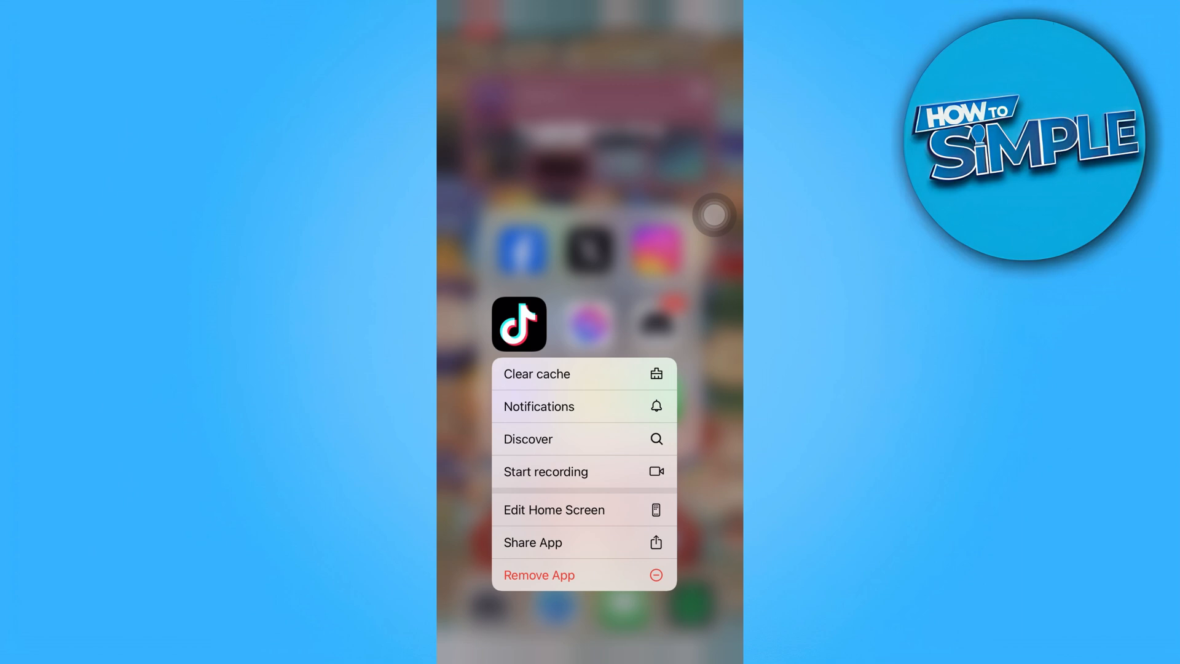
Choose 'Clear cache' from TikTok's quick actions to reach the Free up space page
click(518, 323)
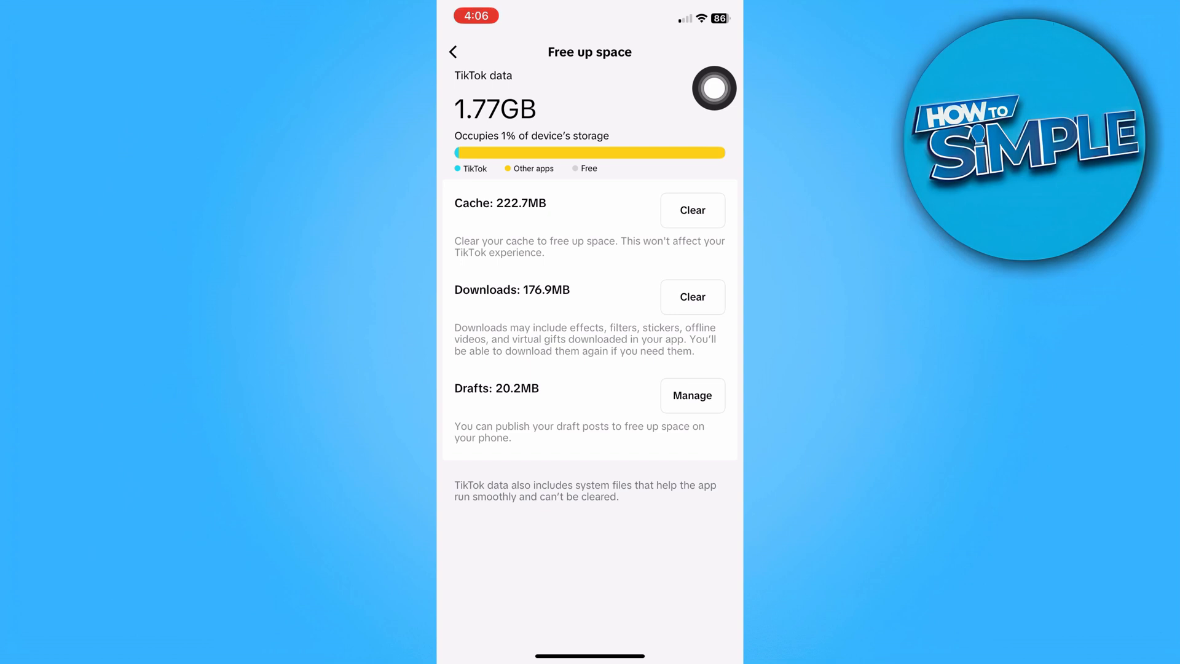
Clear TikTok's 222.7MB cache on the Free up space page
click(692, 210)
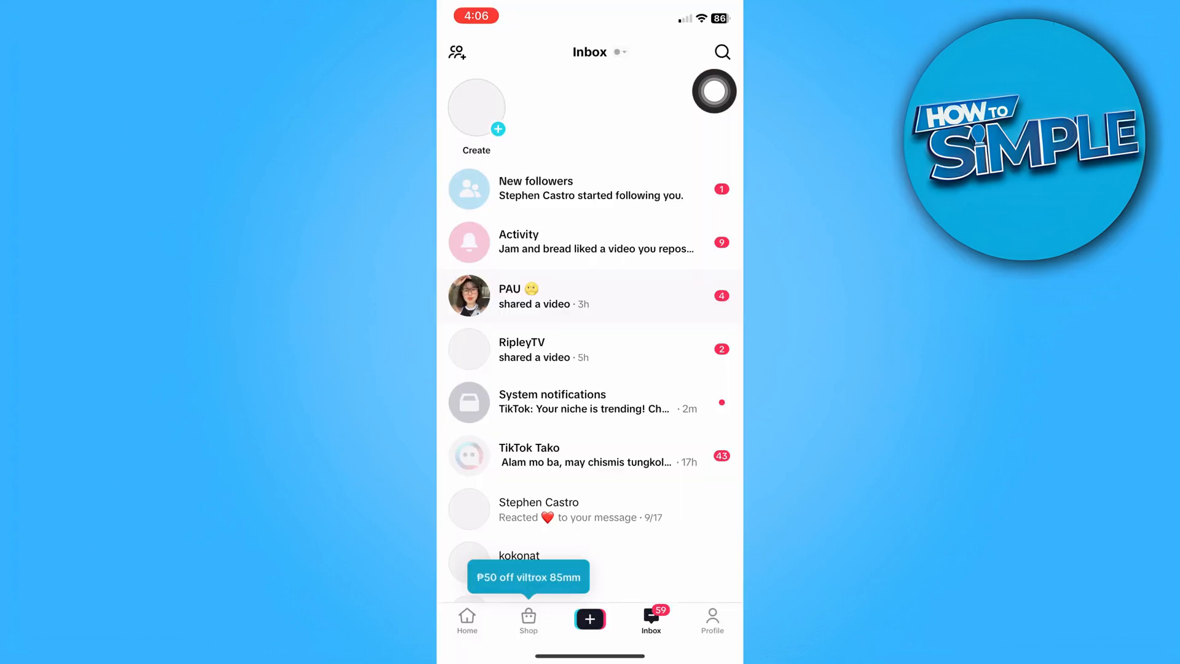
Scroll the loaded Inbox, visit the For You feed, then view your profile
scroll(down, 3)
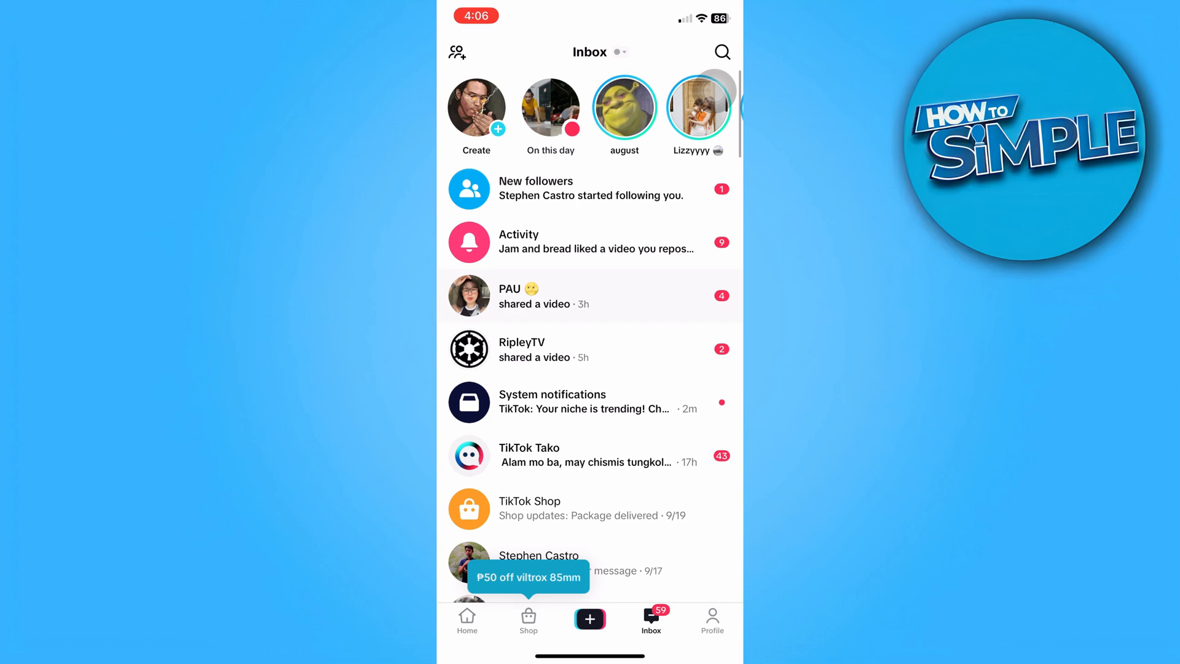
click(466, 621)
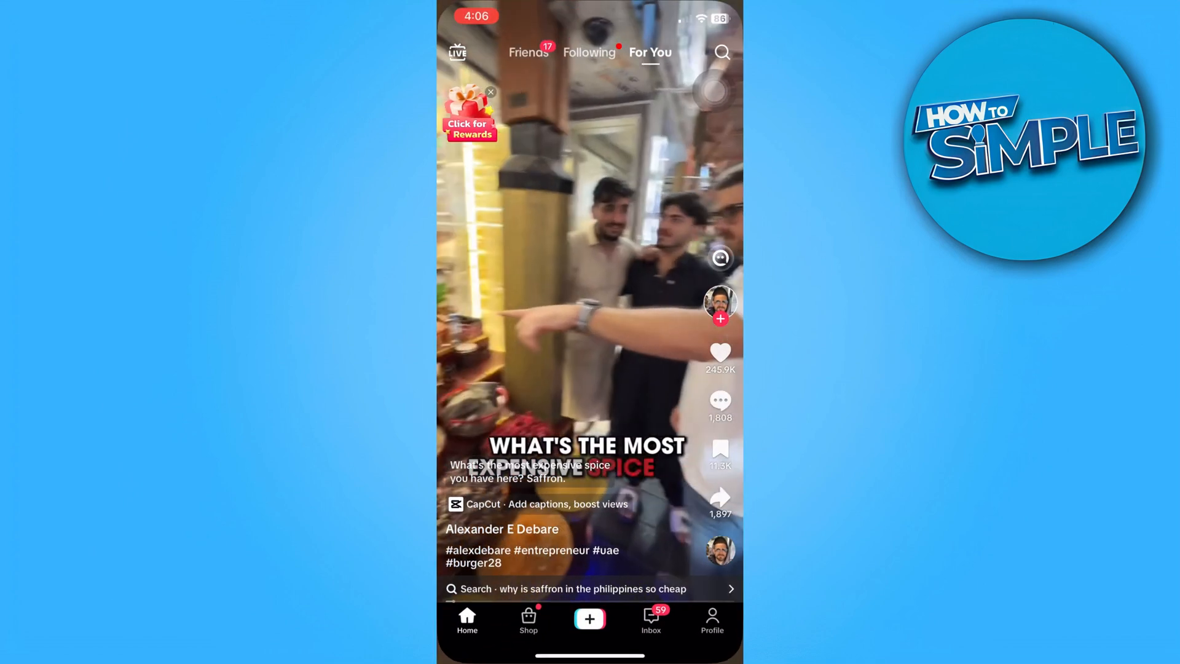
click(712, 623)
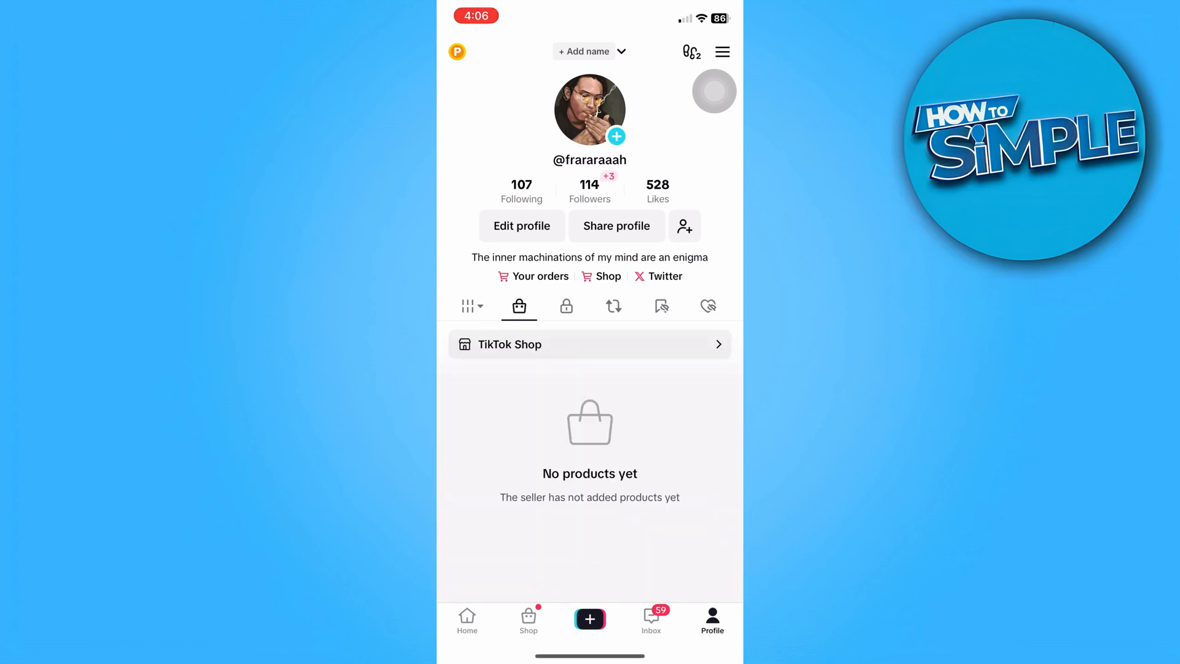